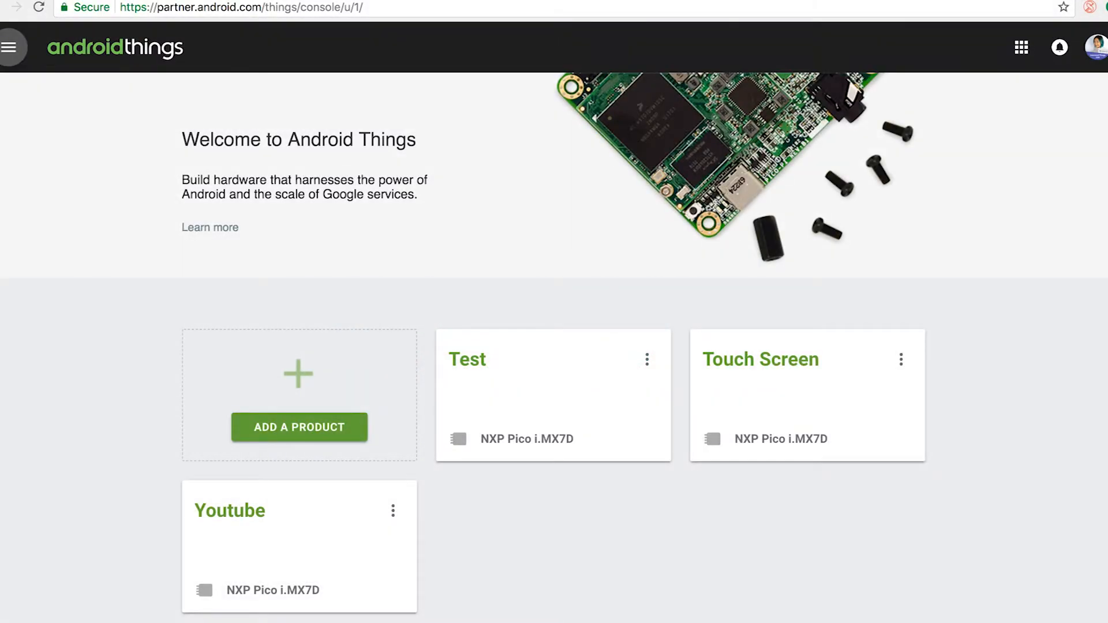
mouse_move(1022, 219)
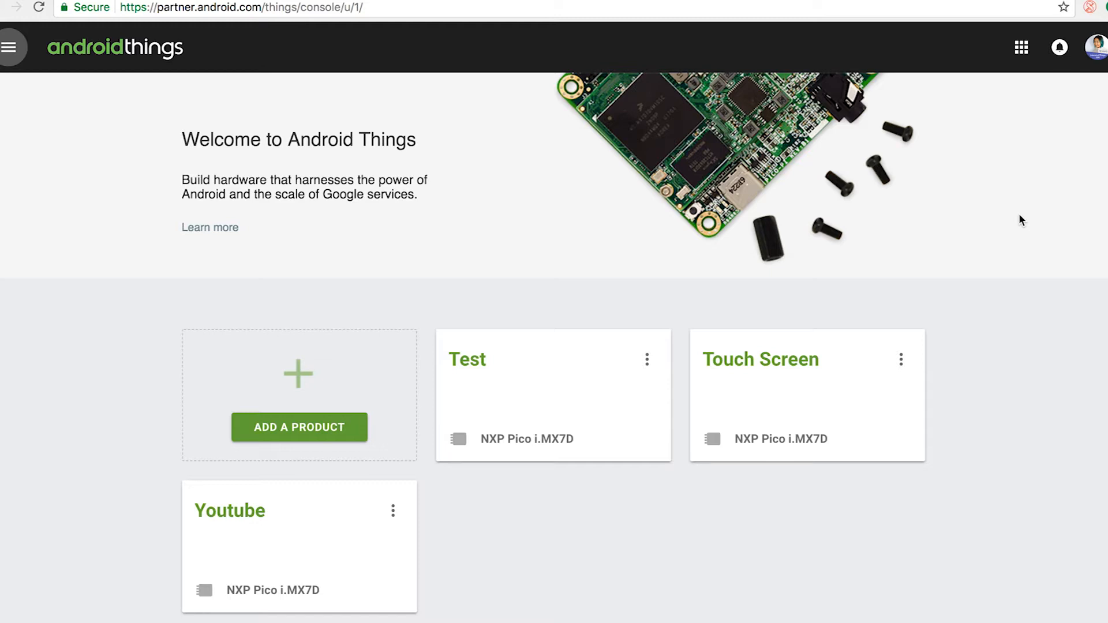
mouse_move(10, 47)
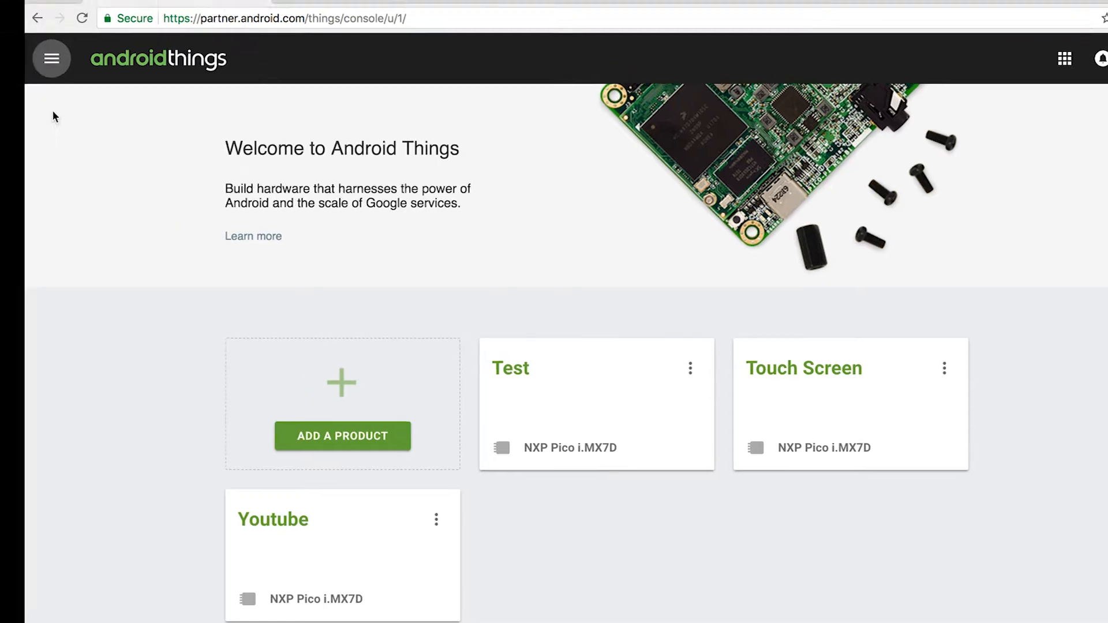
Navigate from the console menu to the Tools page with the Setup Utility download.
left_click(51, 58)
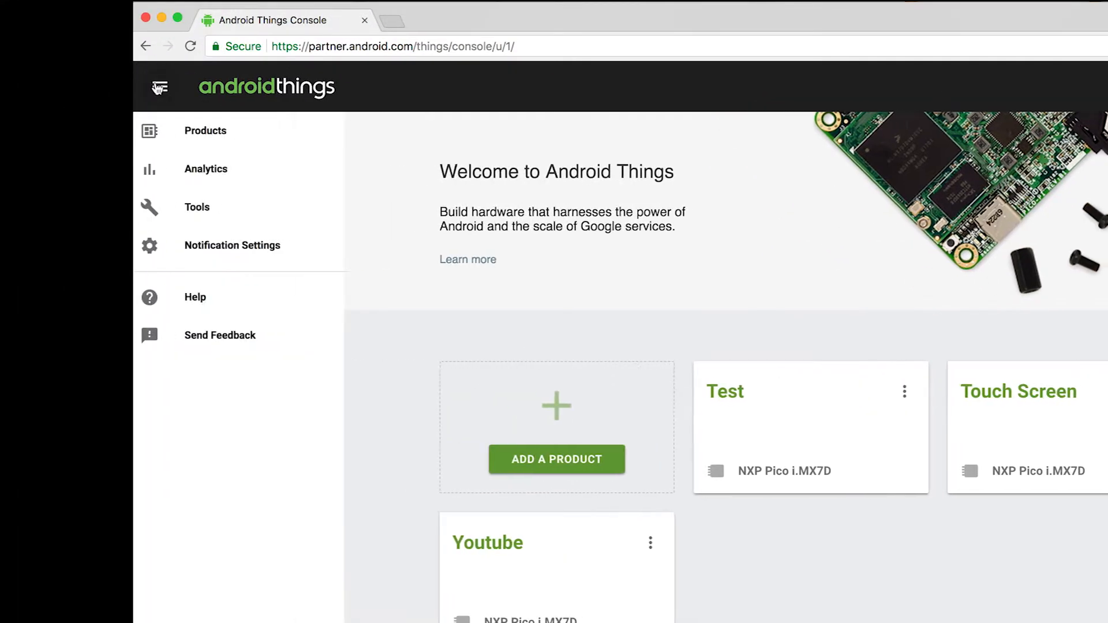
left_click(197, 207)
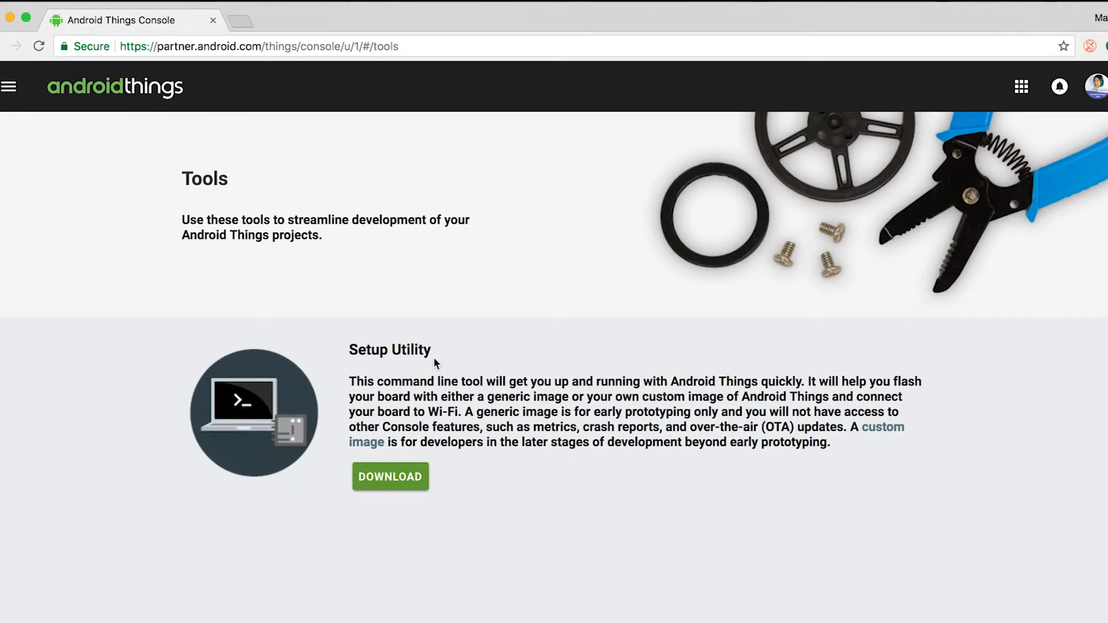
Launch android-things-setup-utility-macos from the downloaded setup utility folder.
left_click(389, 477)
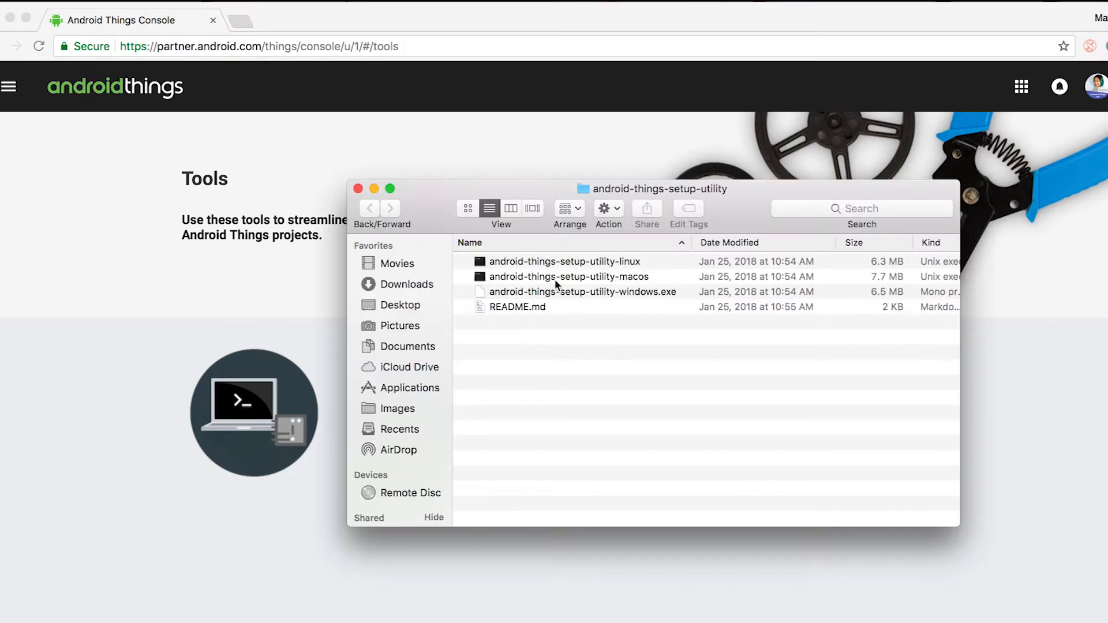
double_click(569, 276)
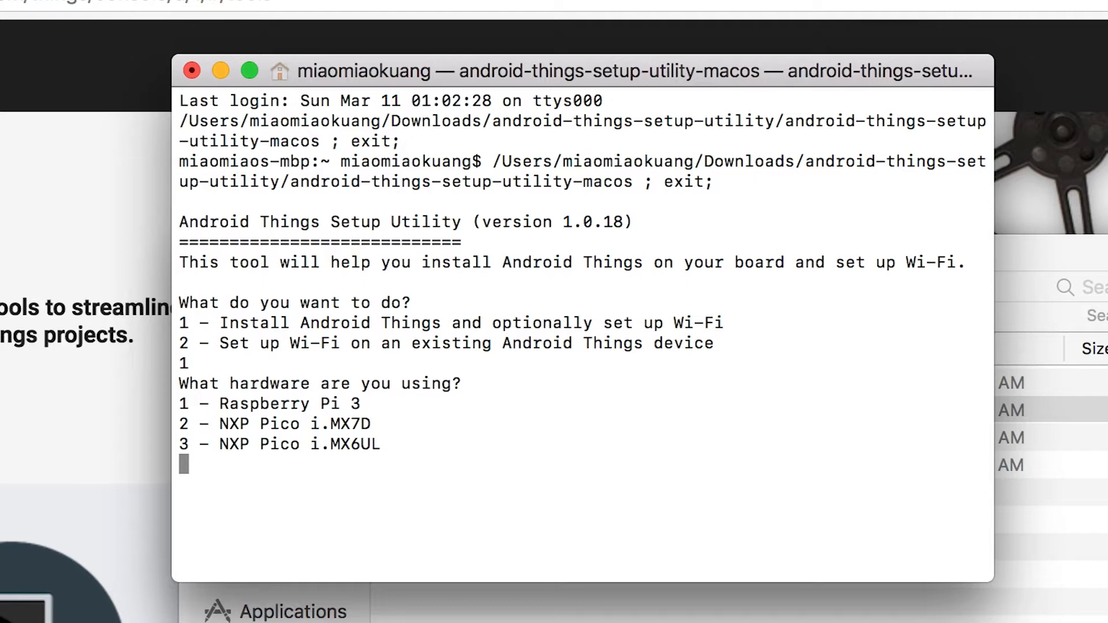
Answer the utility prompts with 2 for NXP Pico i.MX7D and 1 for the default image.
type("2")
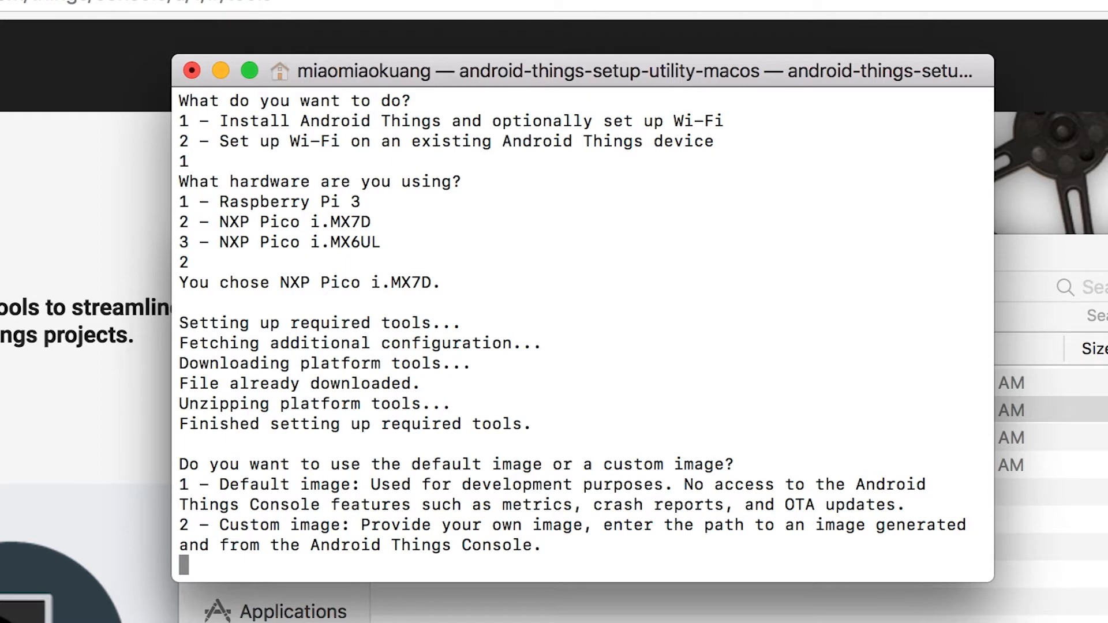
type("1")
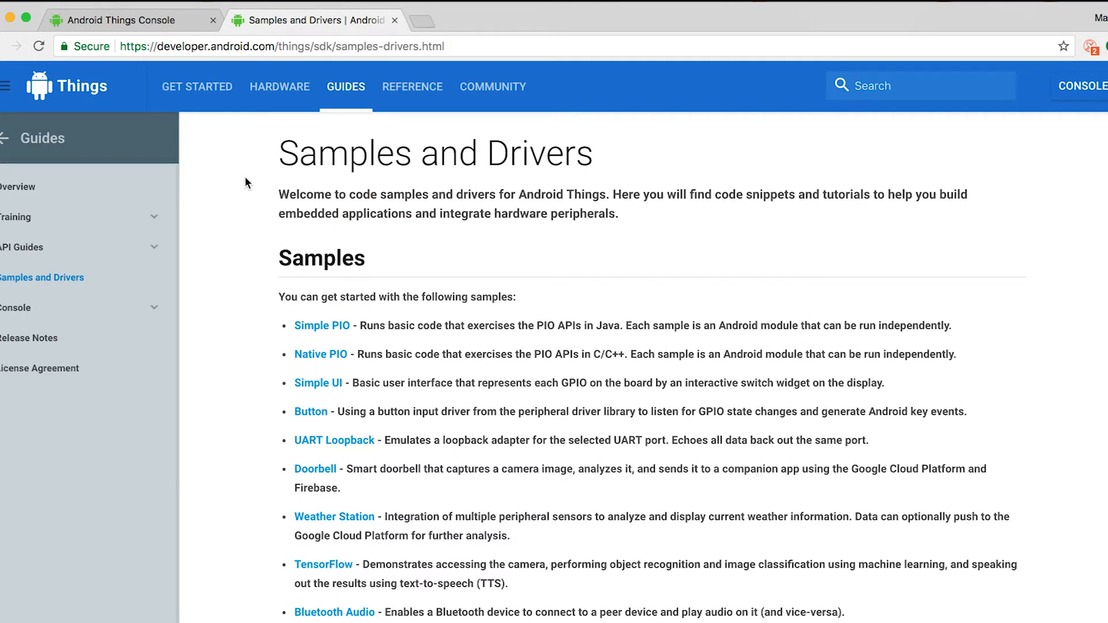
Follow the Simple UI link on the Samples and Drivers page to its GitHub repository.
left_click(318, 383)
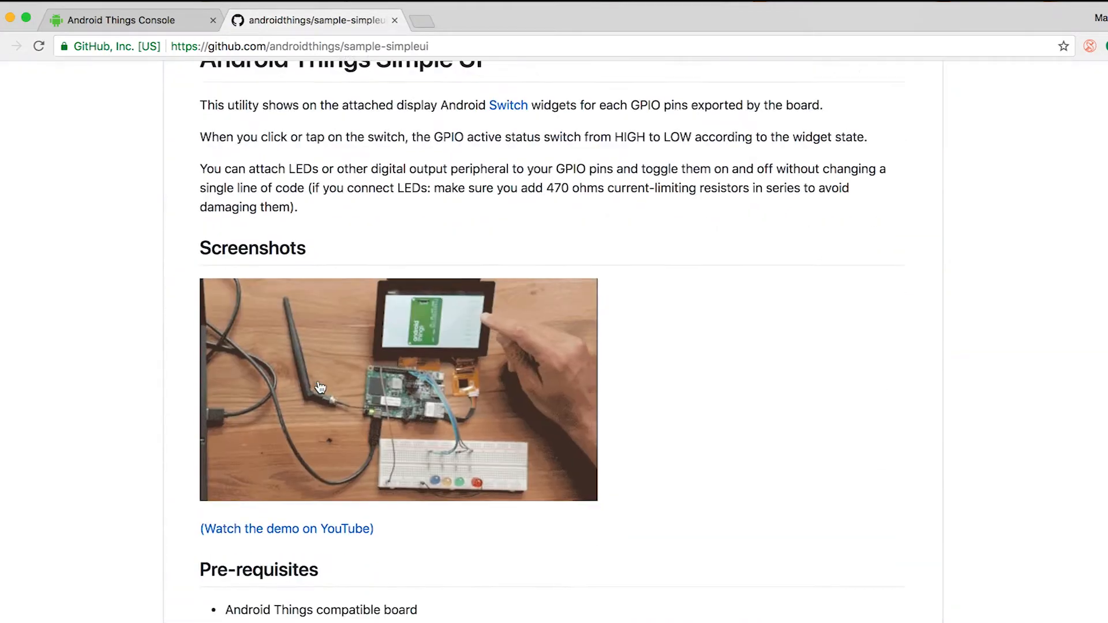
Read the sample-simpleui README's Pre-requisites and Build and install sections, then reach the run configurations in Android Studio.
scroll("down", 3)
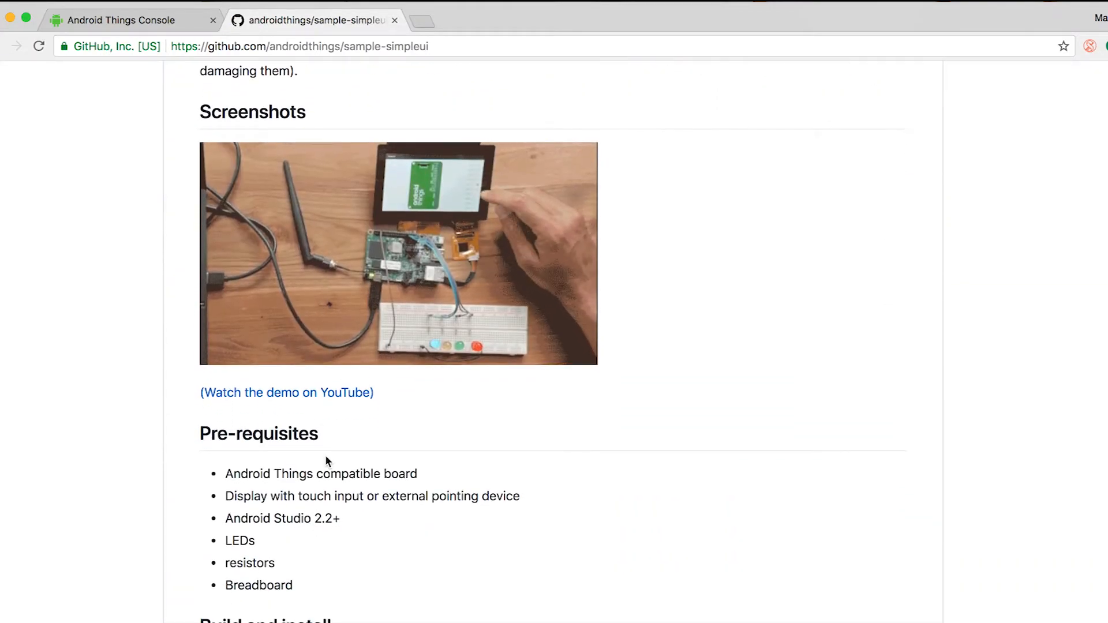
scroll("down", 3)
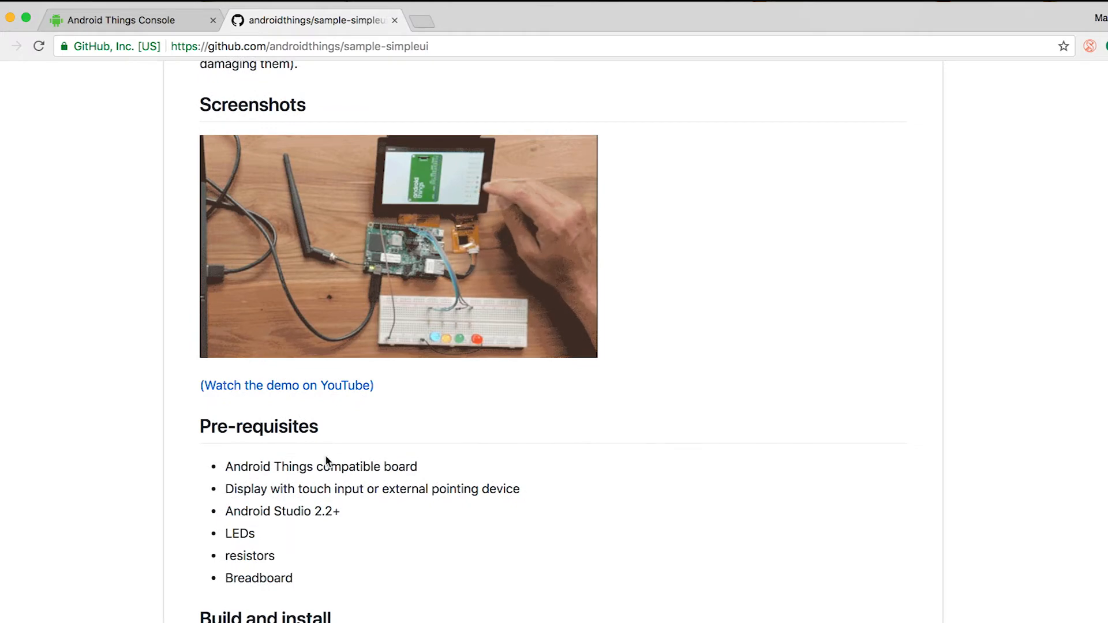
scroll("down", 3)
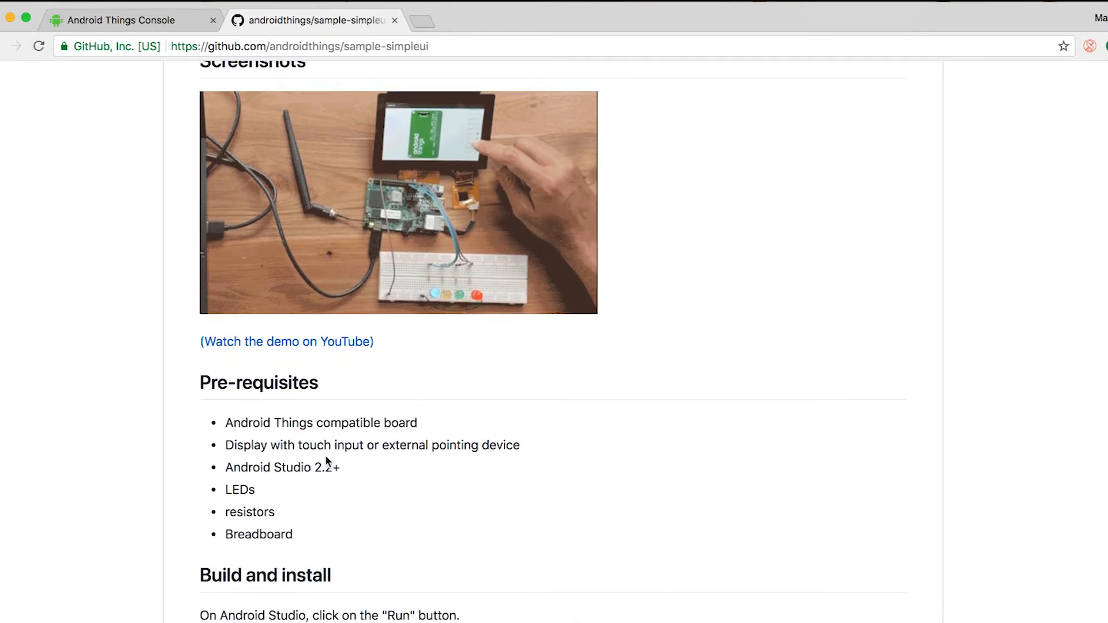
scroll("down", 3)
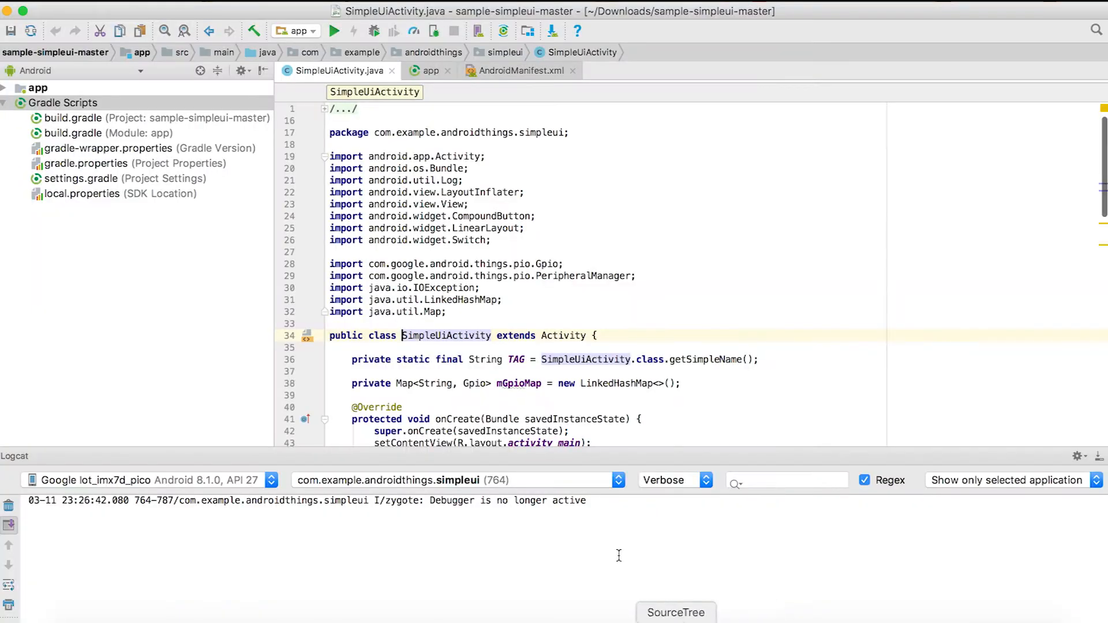
left_click(294, 30)
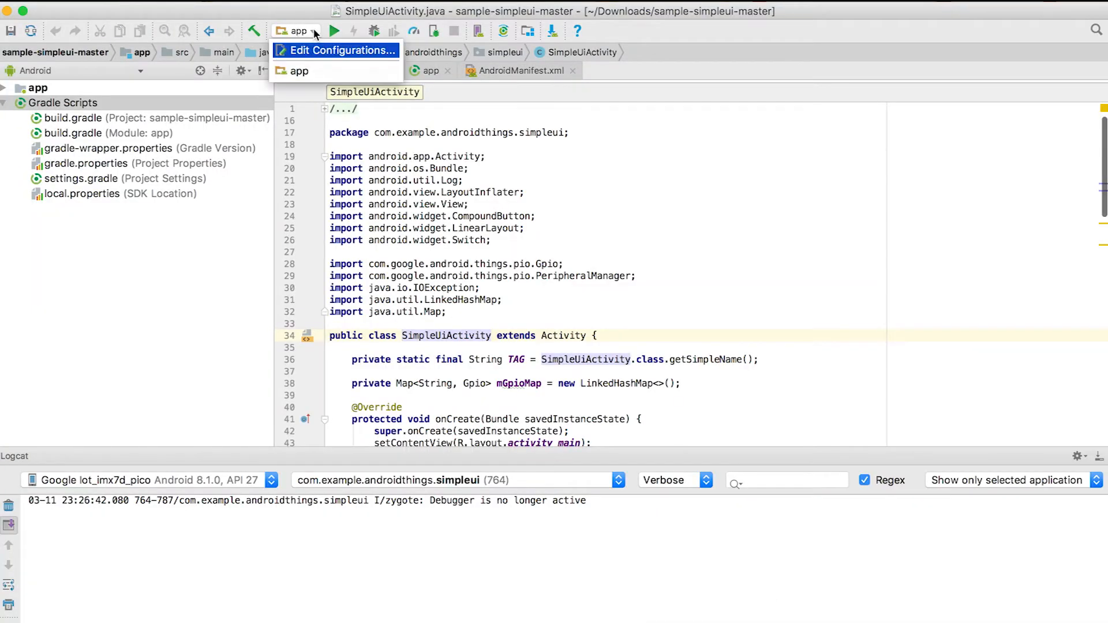